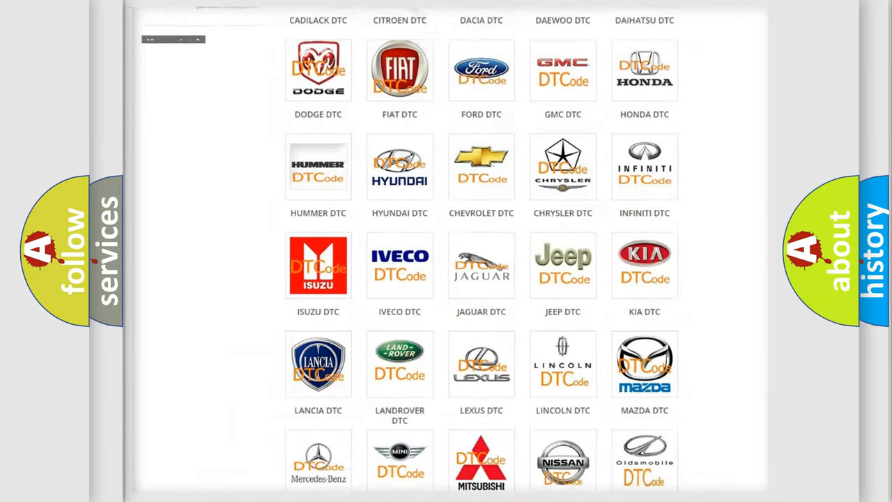
- Open the Saturn DTC trouble-code listing and scroll through its columns of codes
scroll("up", 3)
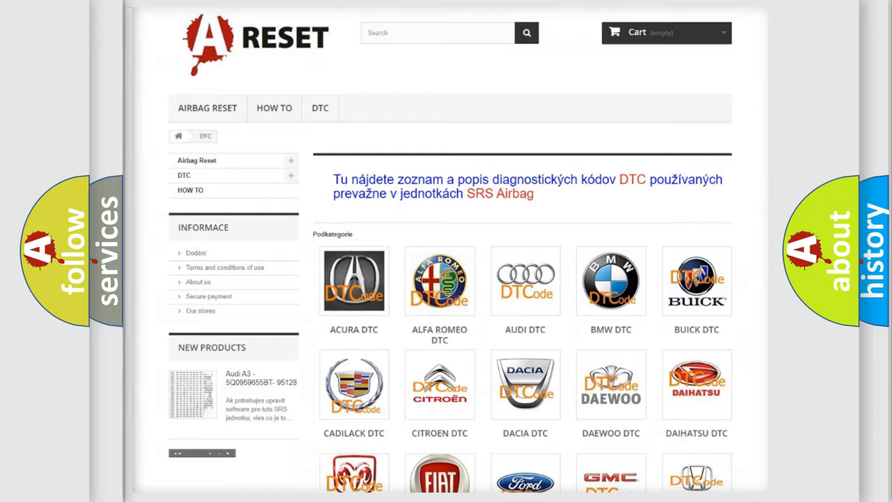
scroll("down", 3)
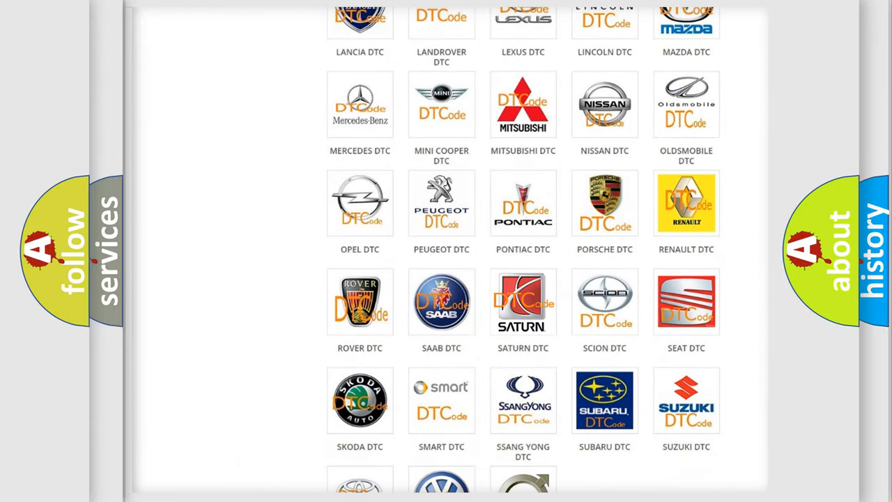
left_click(522, 302)
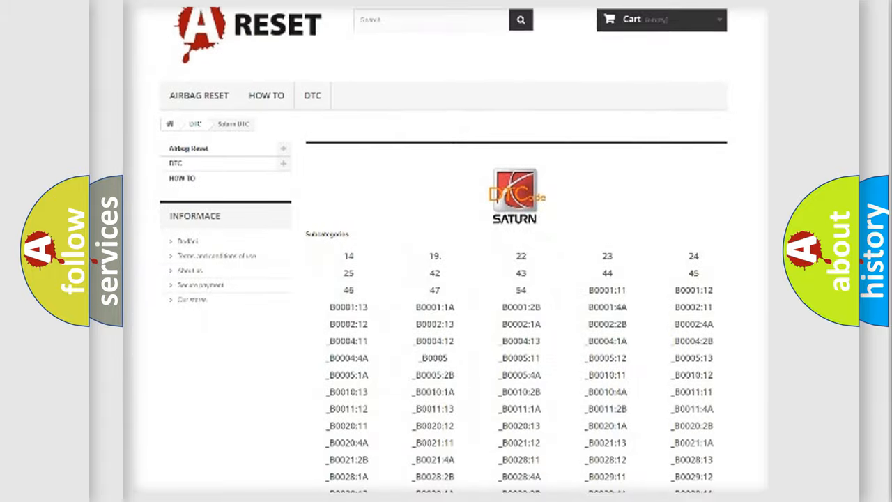
scroll("down", 3)
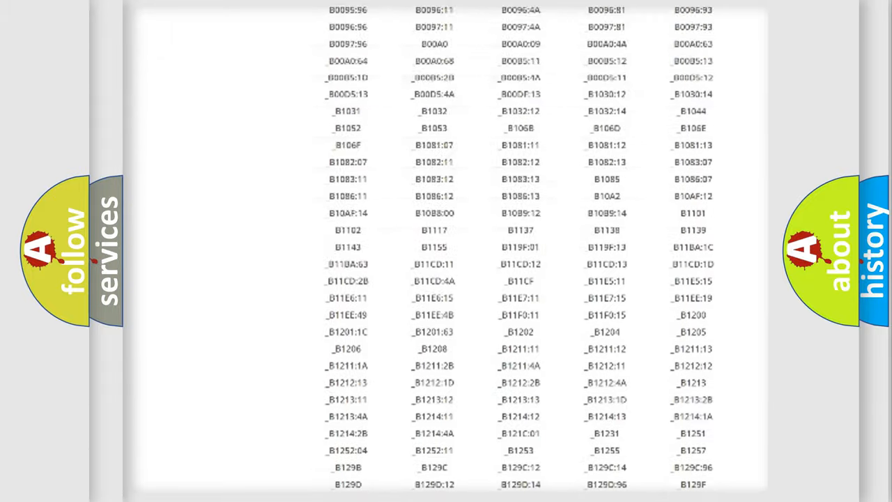
scroll("up", 3)
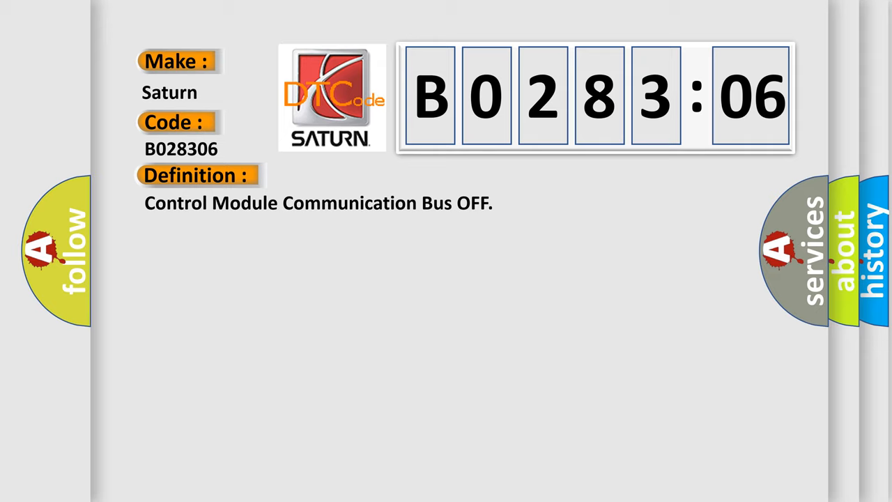
- Reveal the B0283:06 description, including IG1 terminal voltage between 10 and 17.4 V
left_click(363, 175)
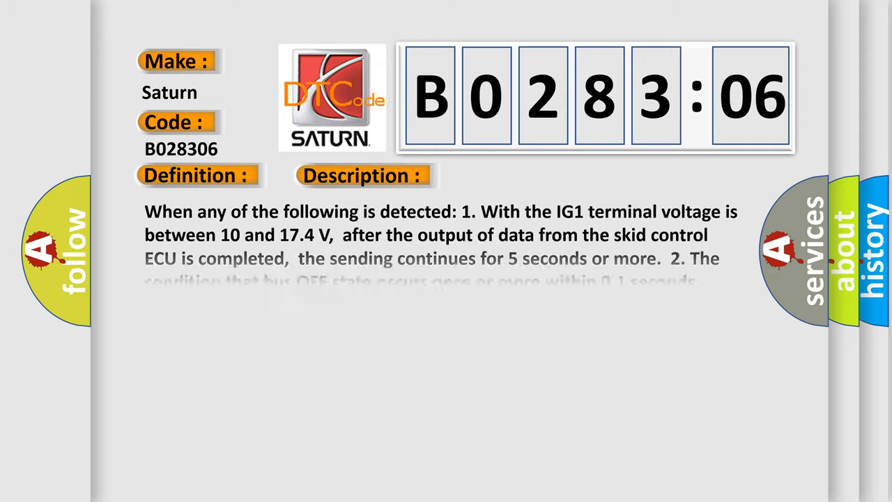